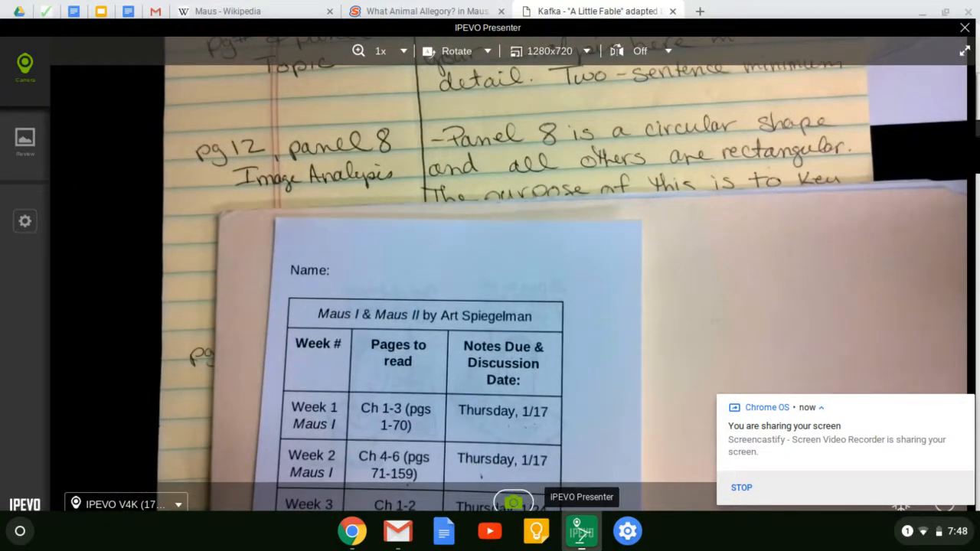
pyautogui.moveTo(627, 530)
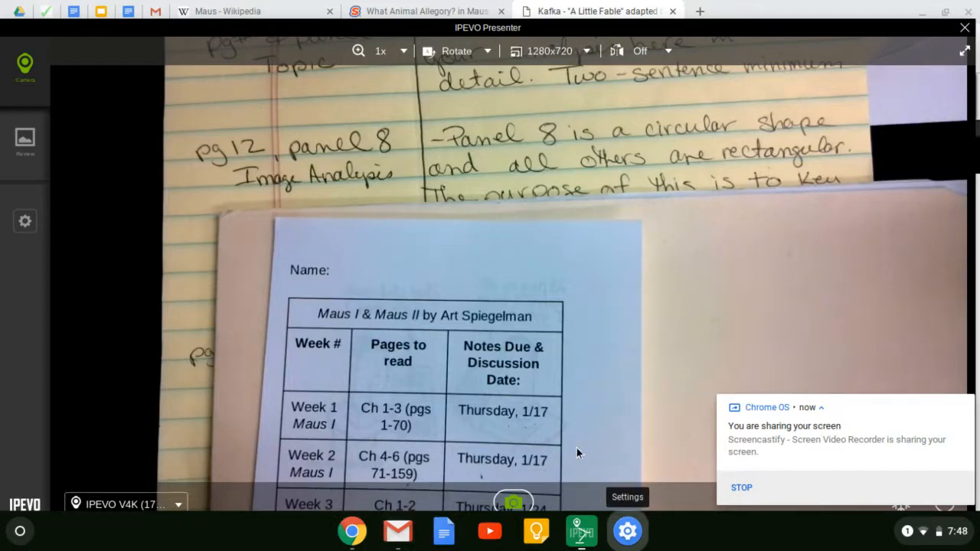